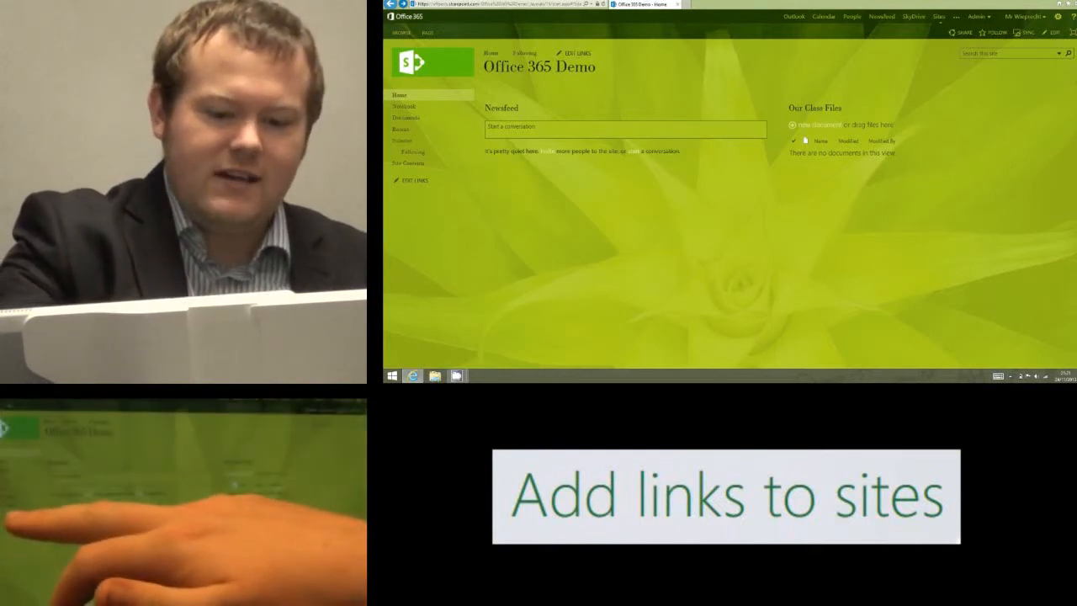
- Start editing the quick launch links and request removal of the Following link
left_click(413, 180)
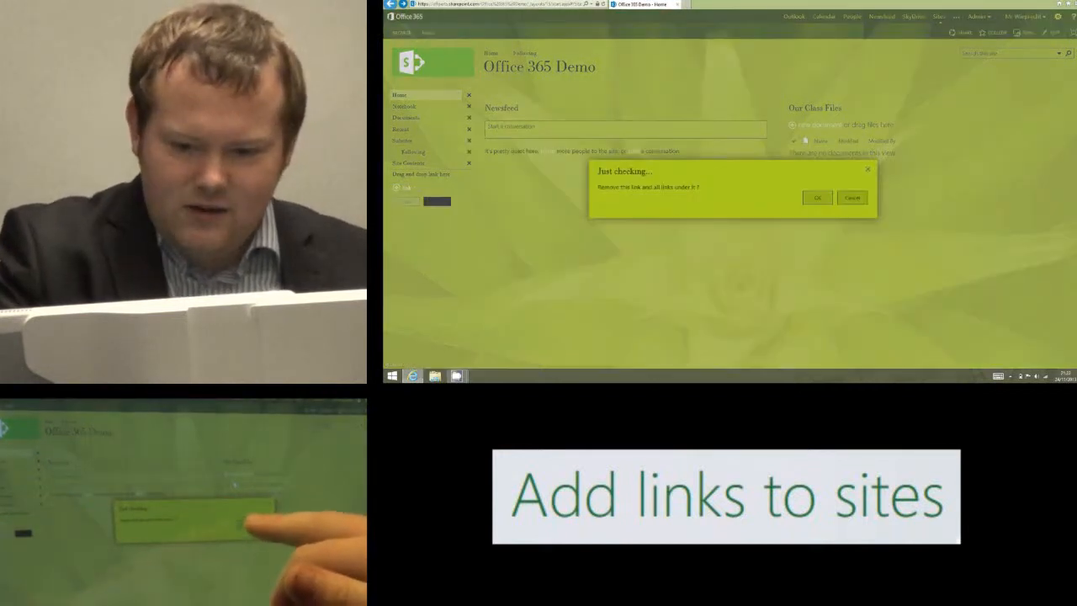
- Confirm removal of the Following link from the quick launch
left_click(816, 197)
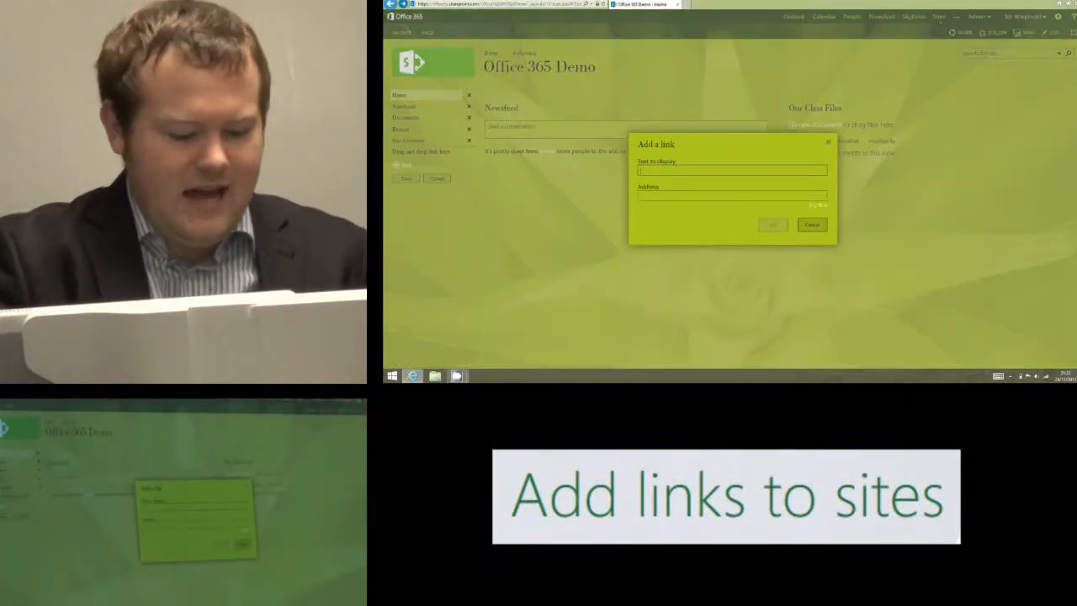
- Add a 'School Main Page' link with its address, then save the quick launch edits
type("s")
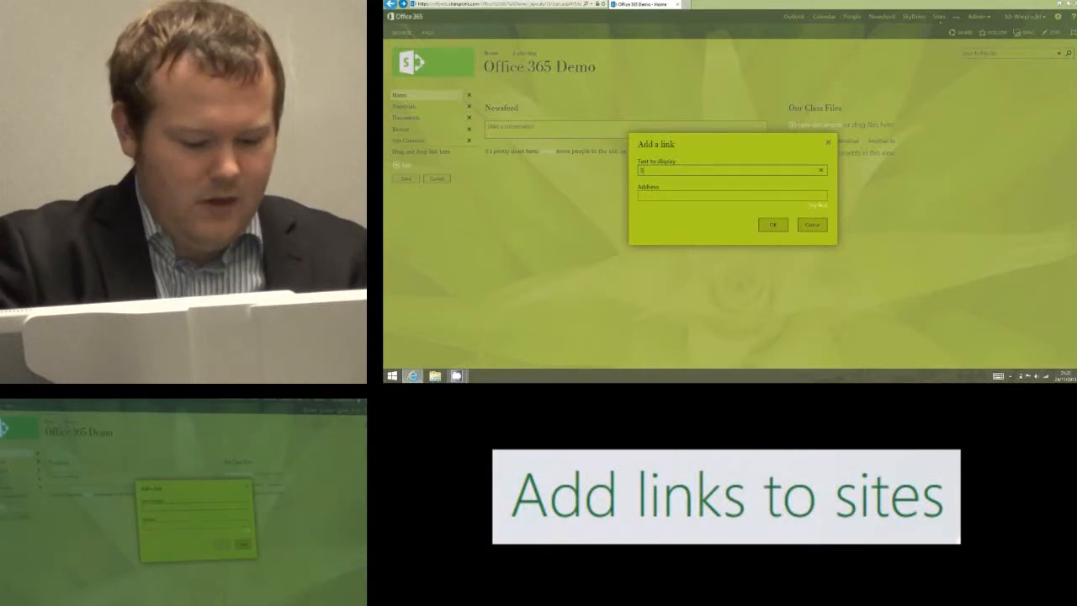
type("School Wiki")
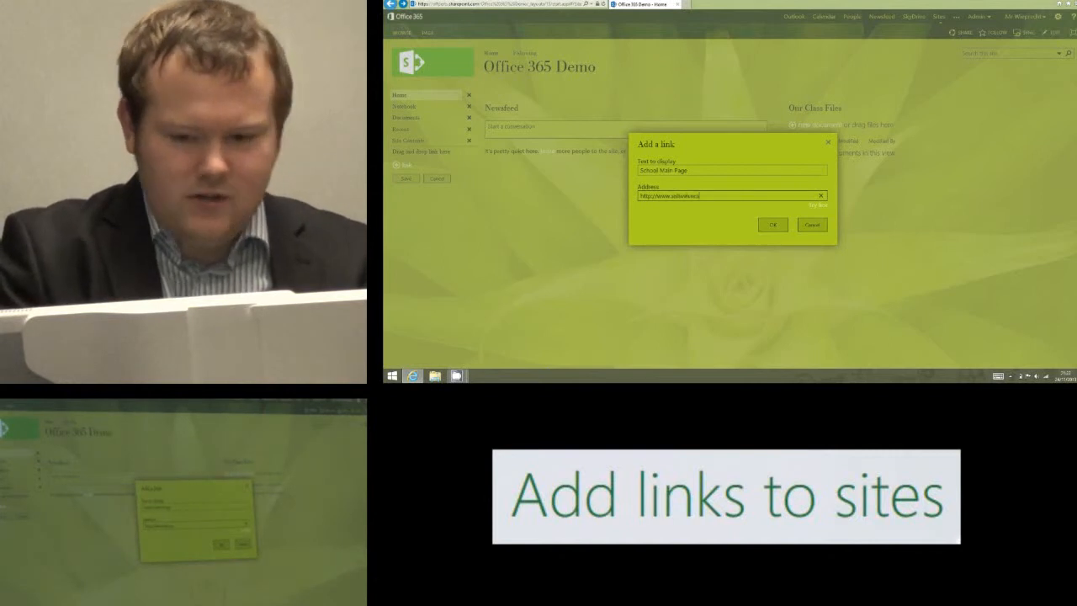
left_click(771, 224)
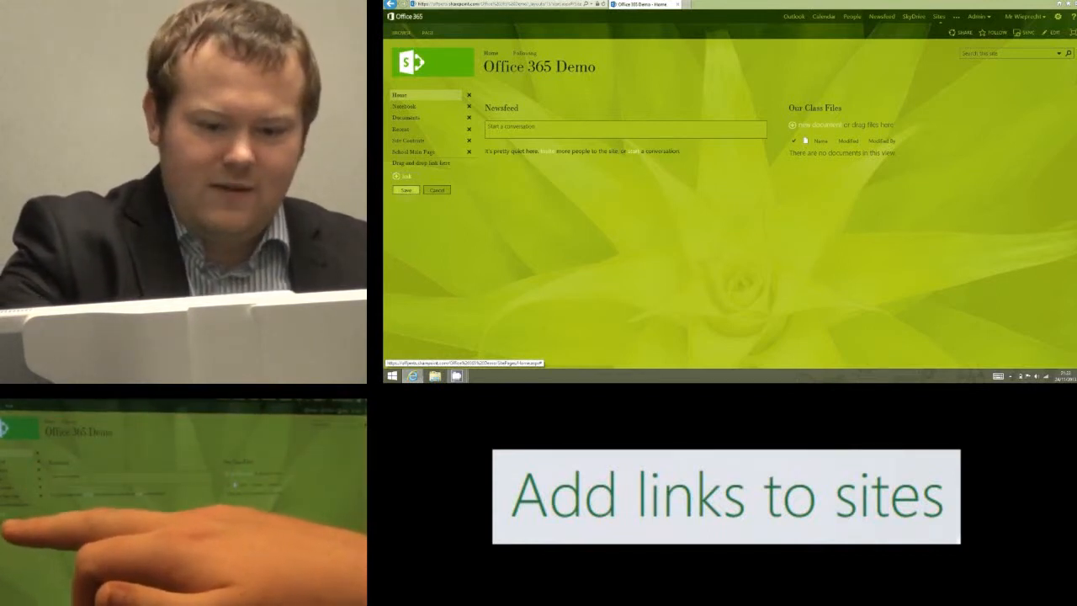
left_click(405, 189)
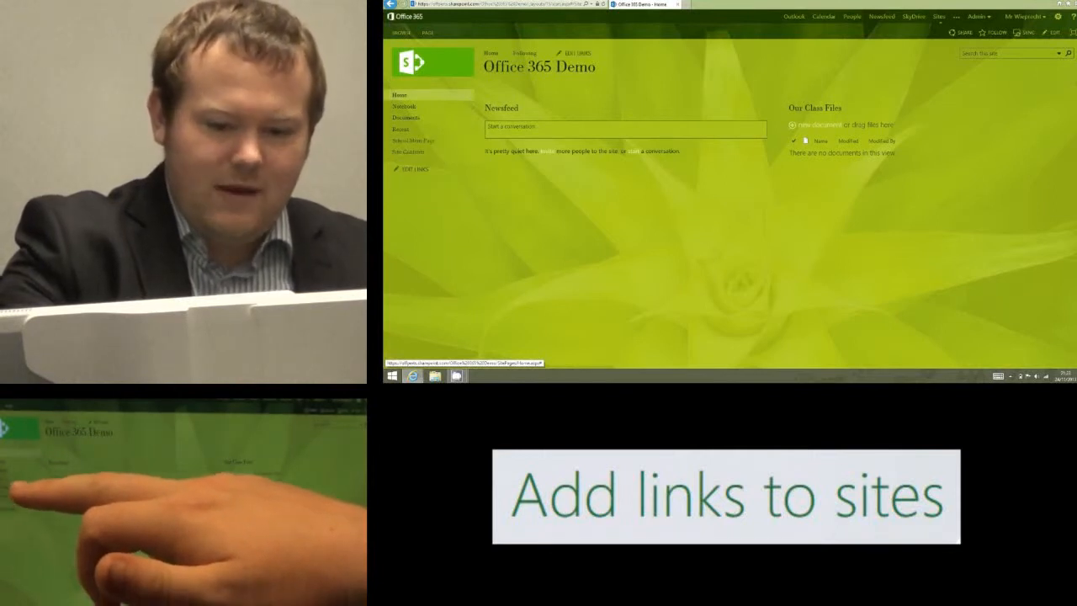